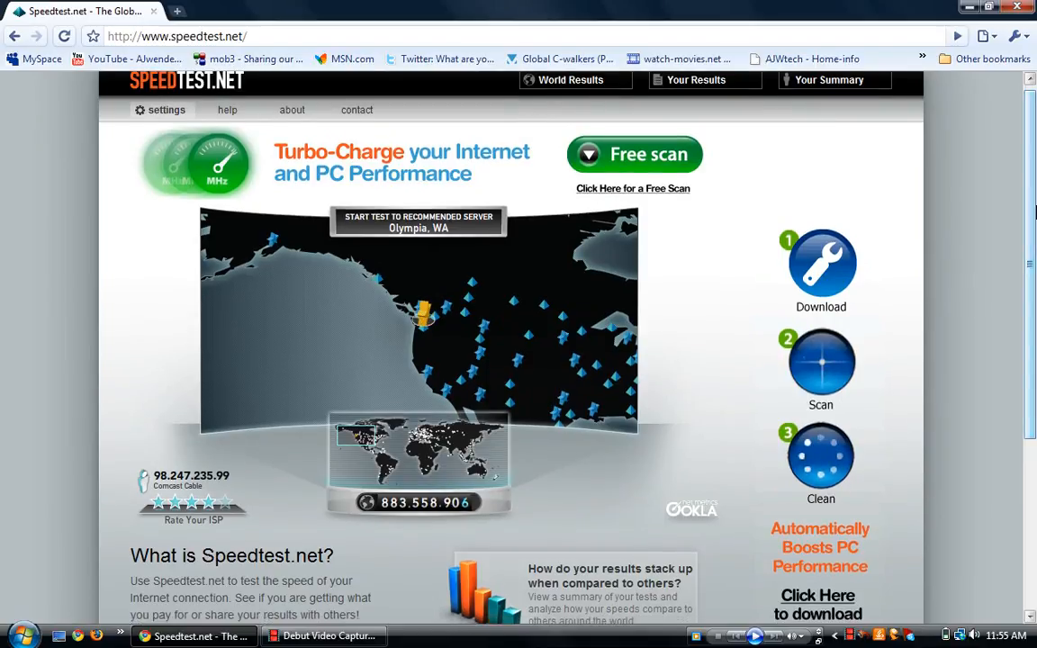
- Scroll down to the 'View World Results' tile and open the worldwide speed results page
{"action": "scroll", "scroll_direction": "down", "scroll_amount": 3}
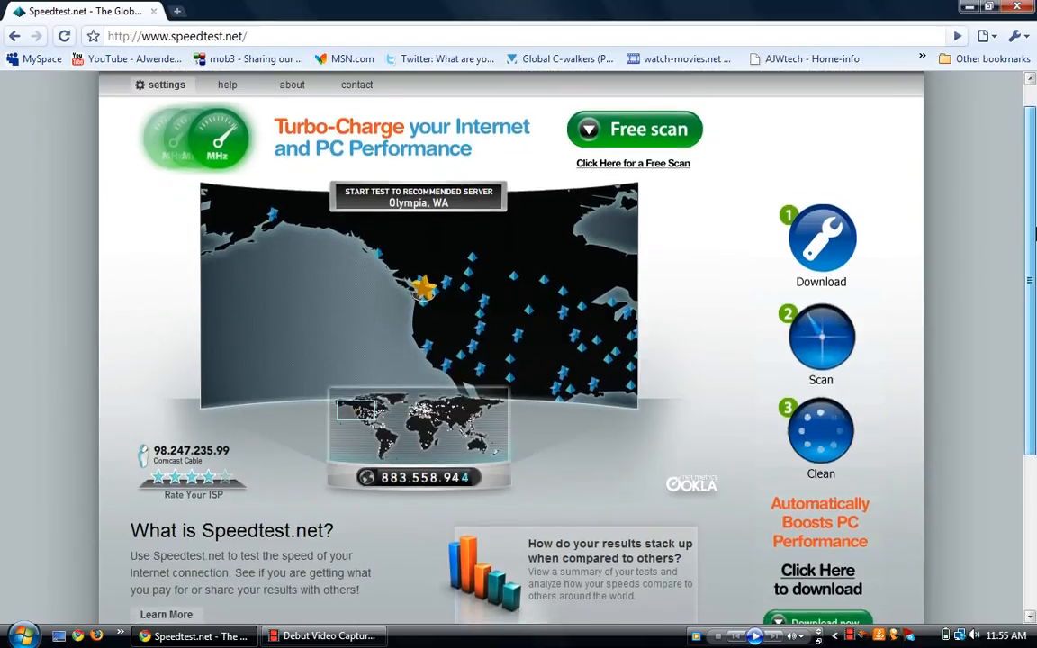
{"action": "scroll", "scroll_direction": "down", "scroll_amount": 3}
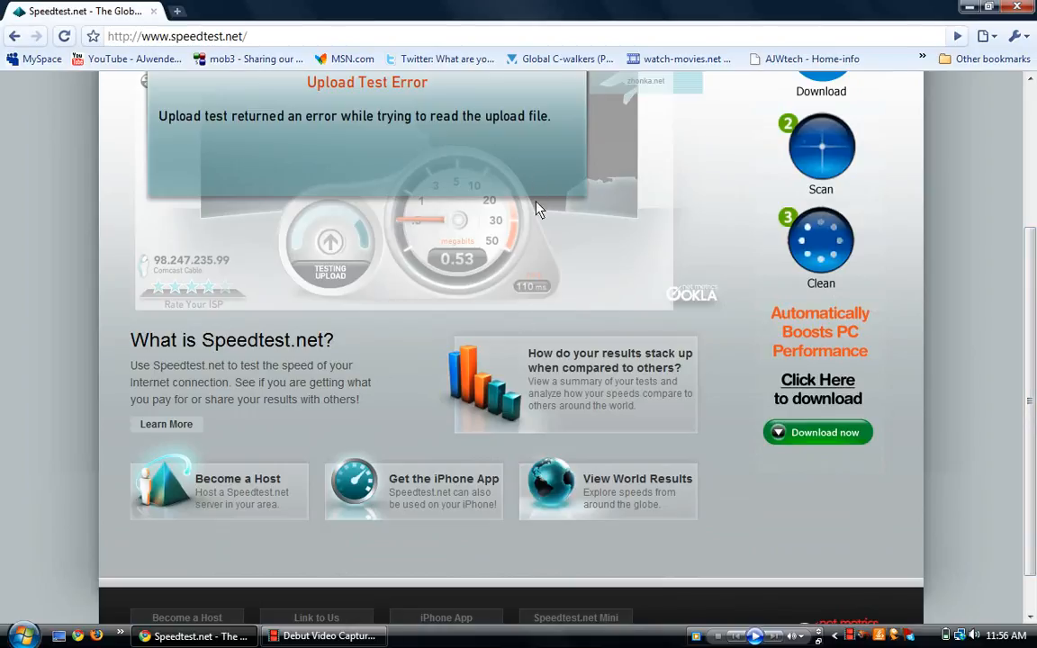
{"action": "mouse_move", "coordinate": [430, 486]}
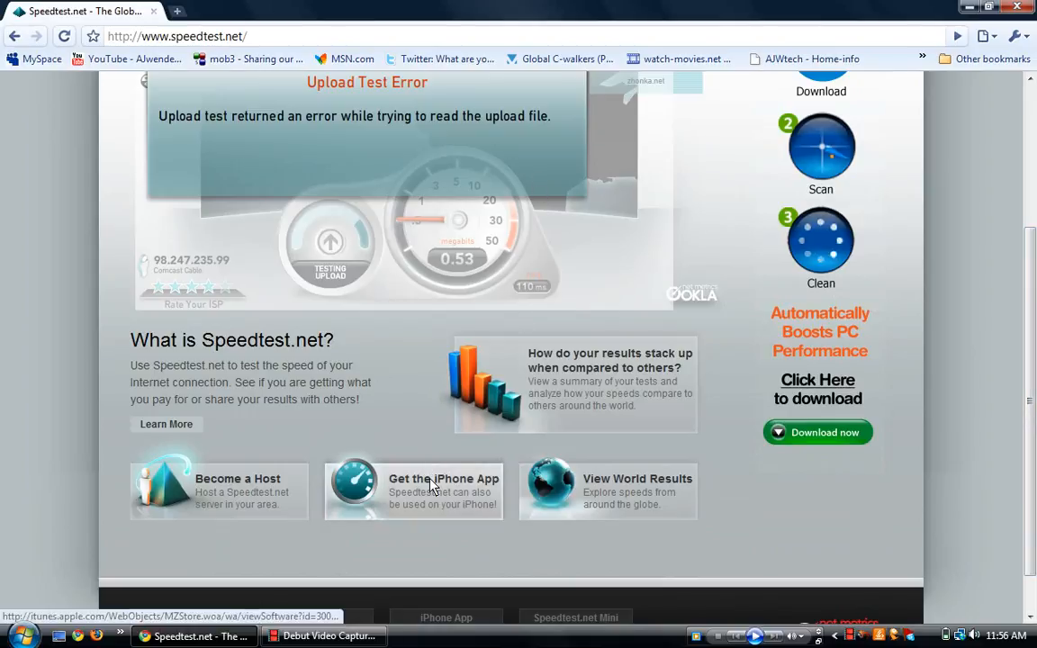
{"action": "mouse_move", "coordinate": [610, 504]}
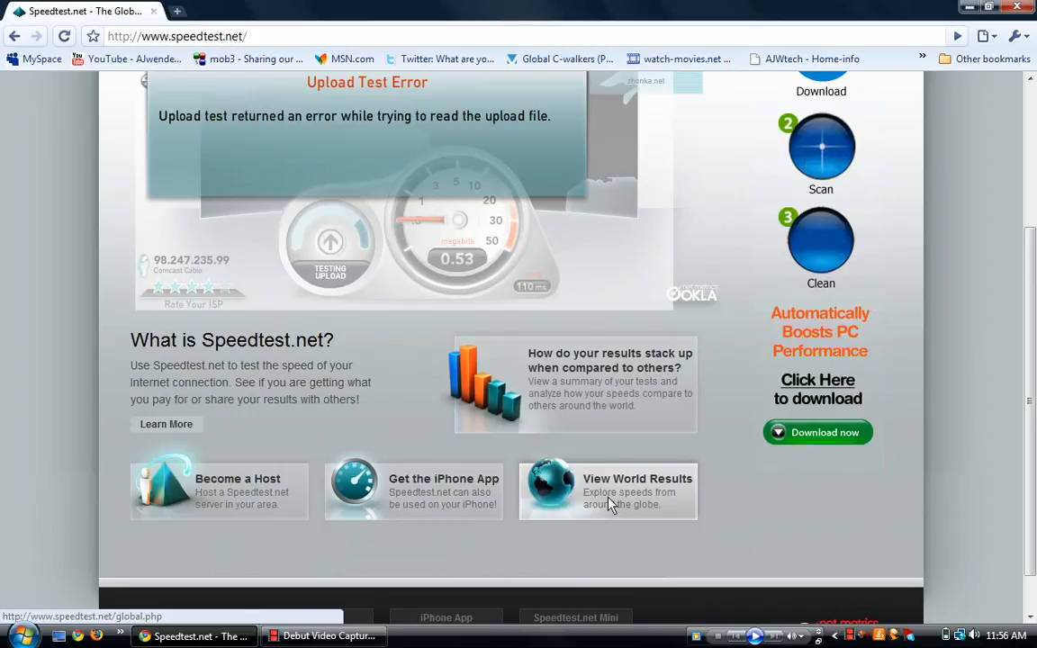
{"action": "left_click", "coordinate": [607, 491]}
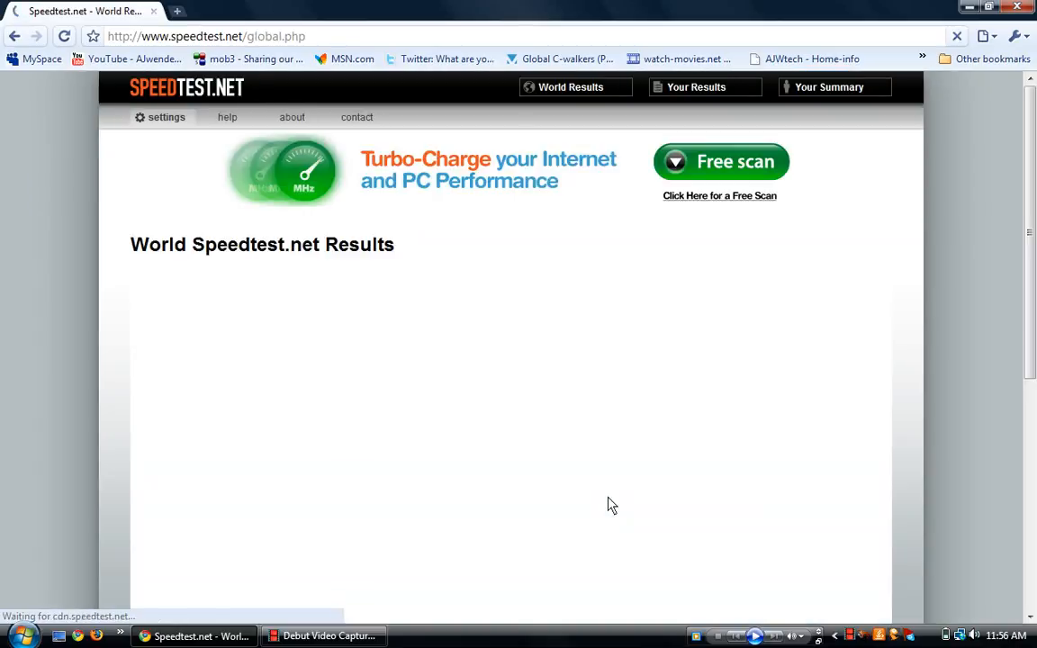